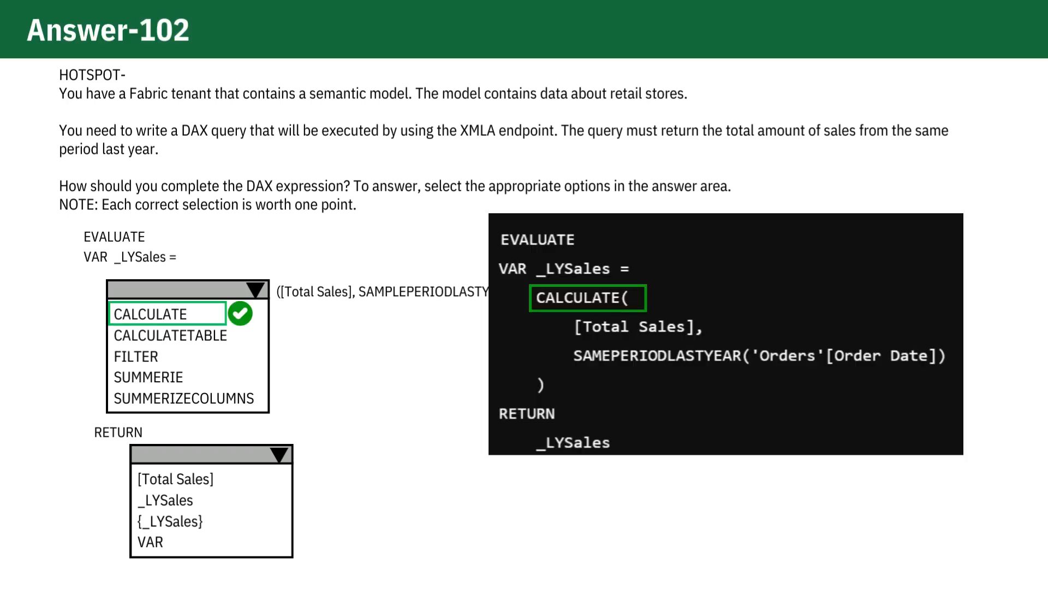
# Reveal the green check on CALCULATE and the boxed CALCULATE in the query code
pyautogui.click(175, 500)
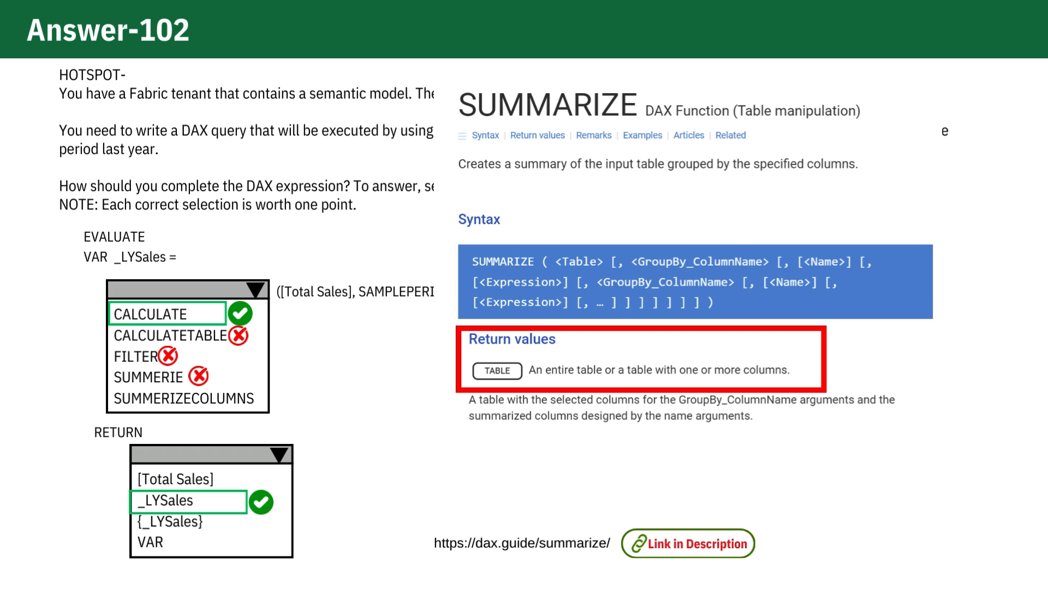
# Reveal the dax.guide SUMMARIZECOLUMNS excerpt, ruling it out for returning a table
pyautogui.click(188, 398)
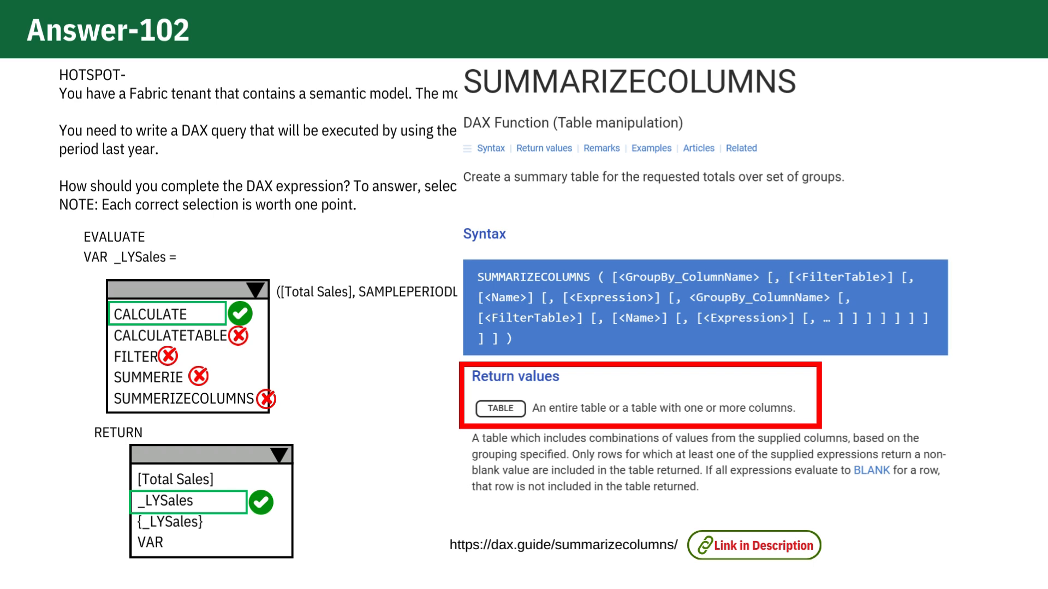